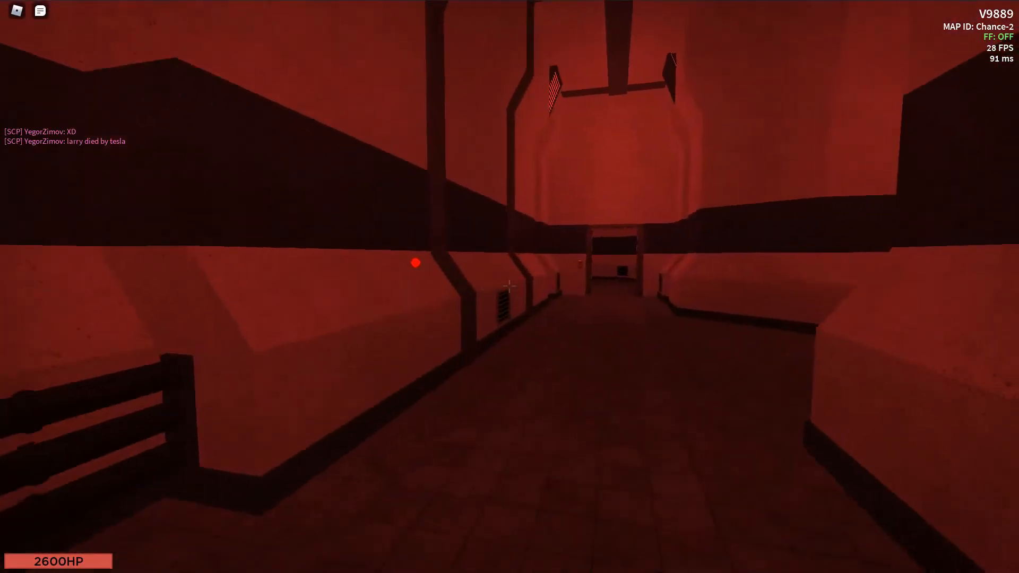
mouse_move(510, 287)
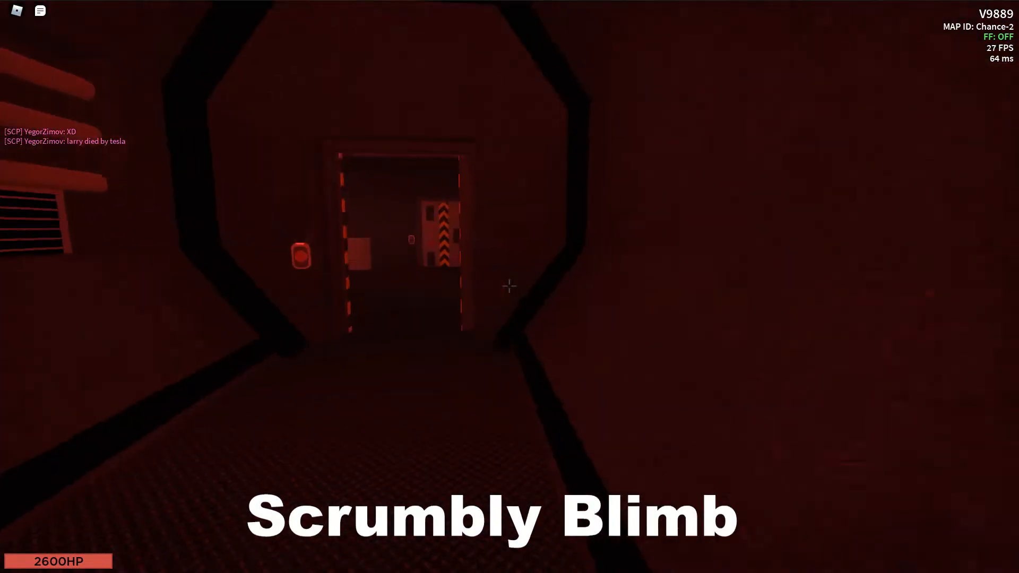
mouse_move(509, 286)
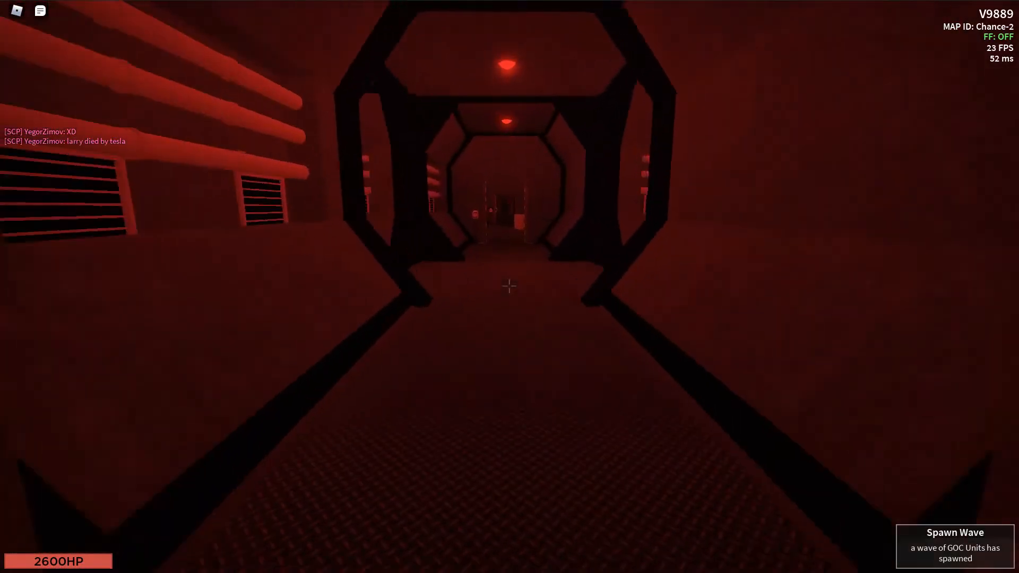
key(w)
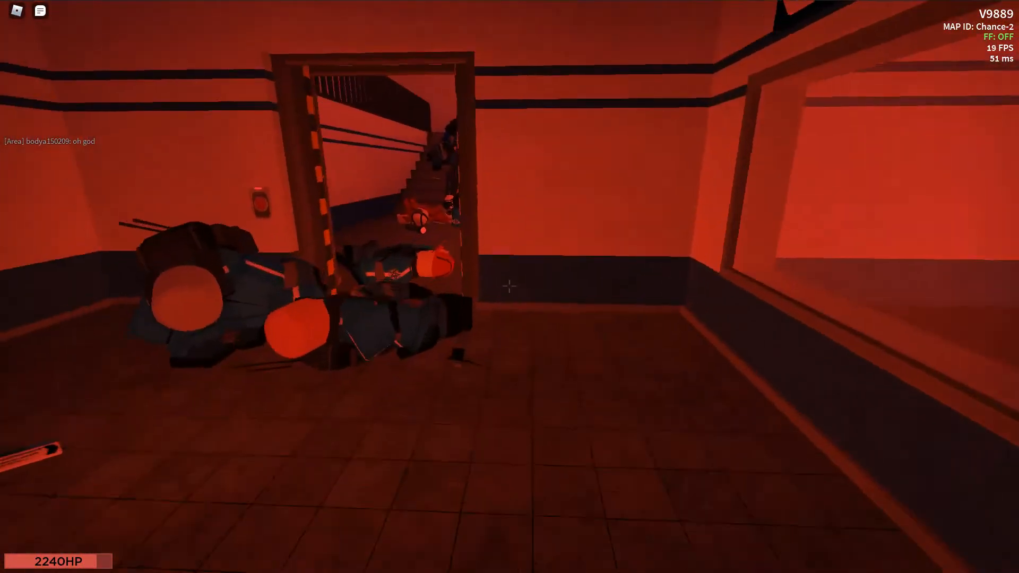
mouse_move(510, 287)
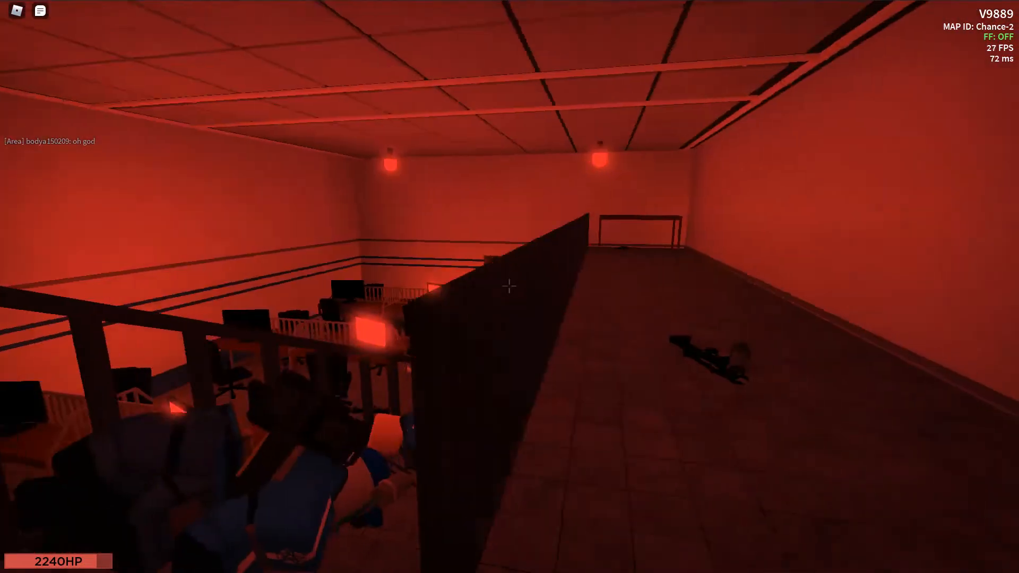
mouse_move(510, 287)
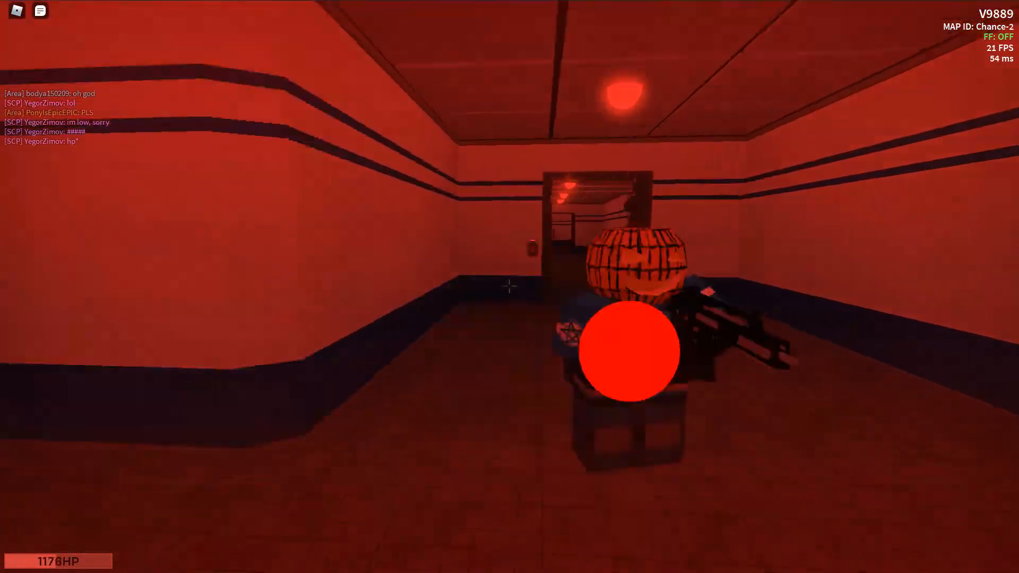
click(626, 351)
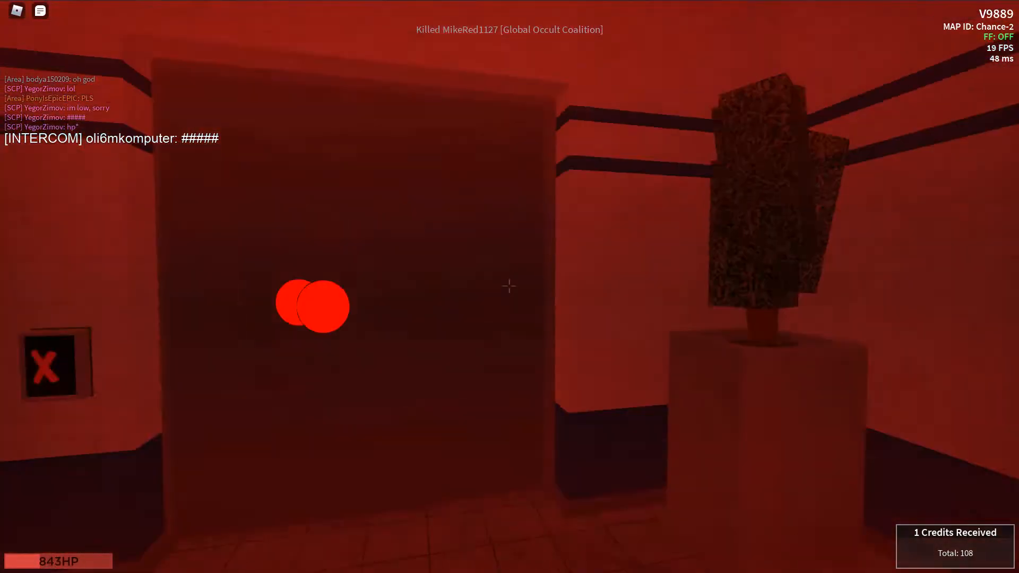
mouse_move(510, 287)
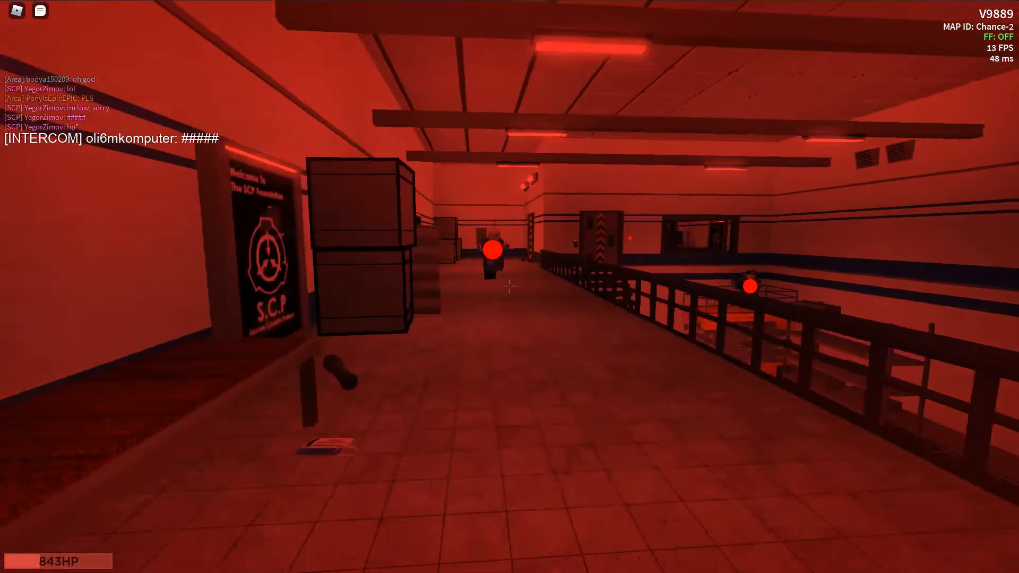
mouse_move(510, 287)
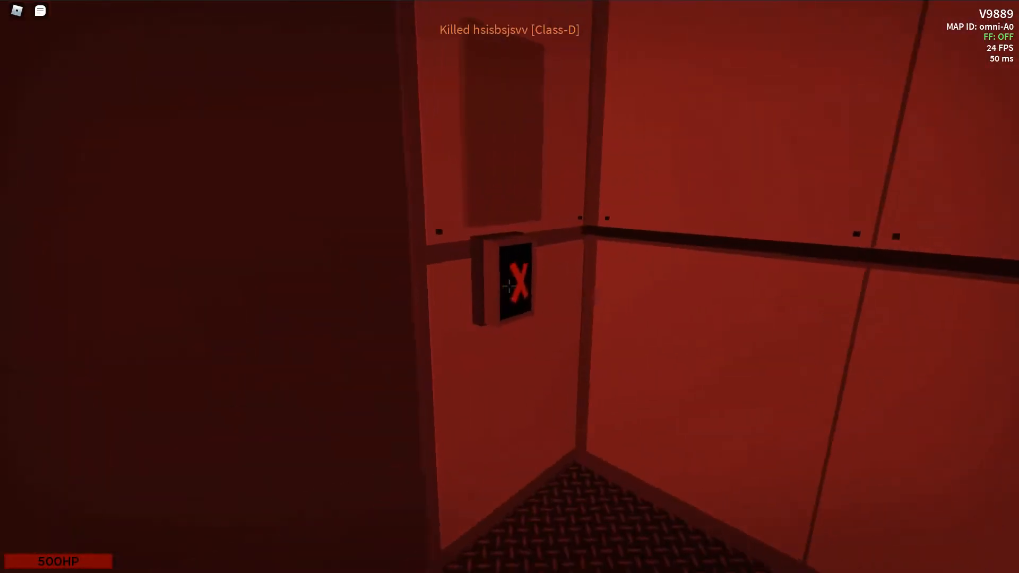
mouse_move(510, 286)
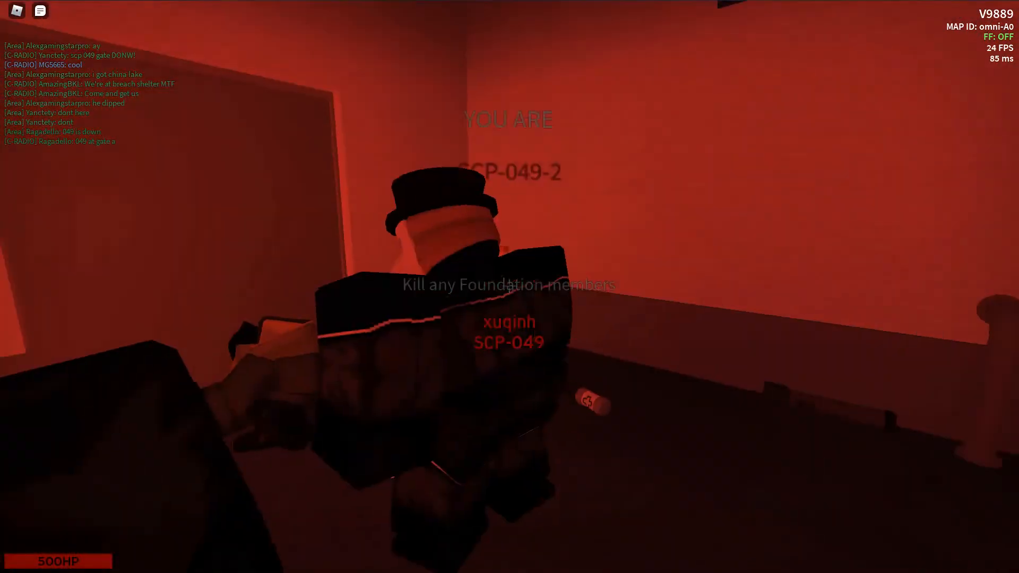
Send 'hello' in chat after respawning as SCP-049-2 beside SCP-049.
text(hello)
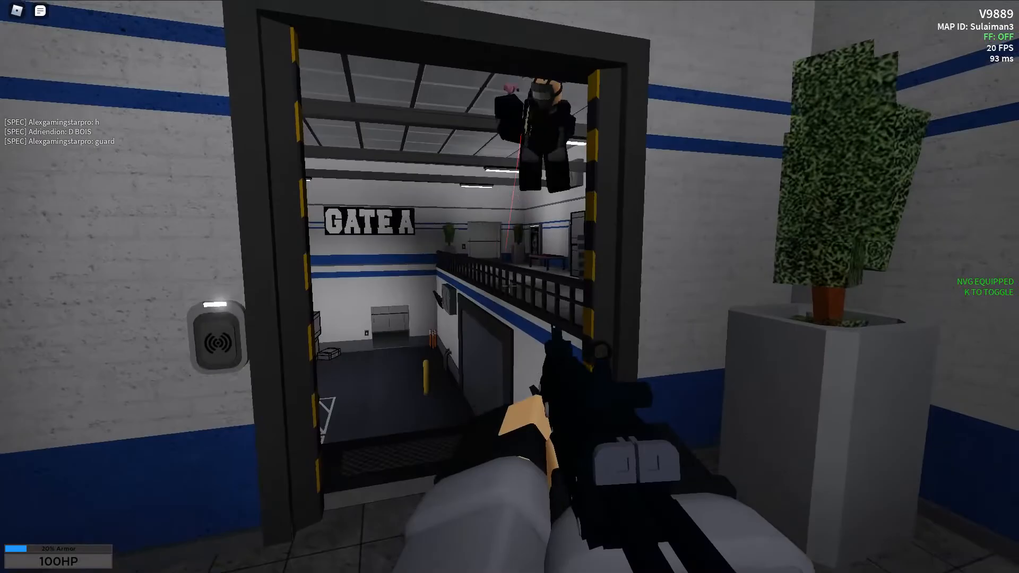
mouse_move(509, 286)
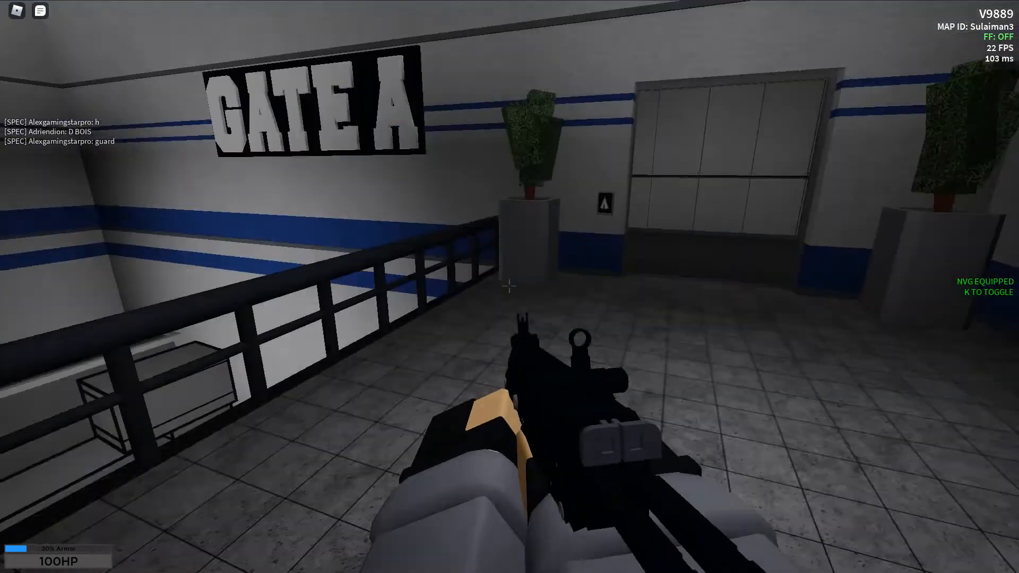
mouse_move(509, 287)
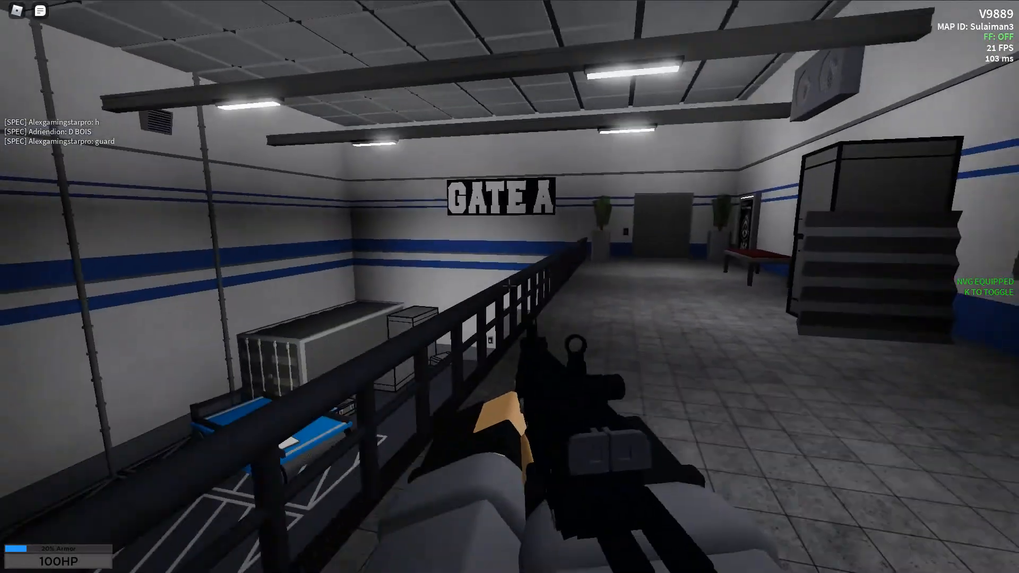